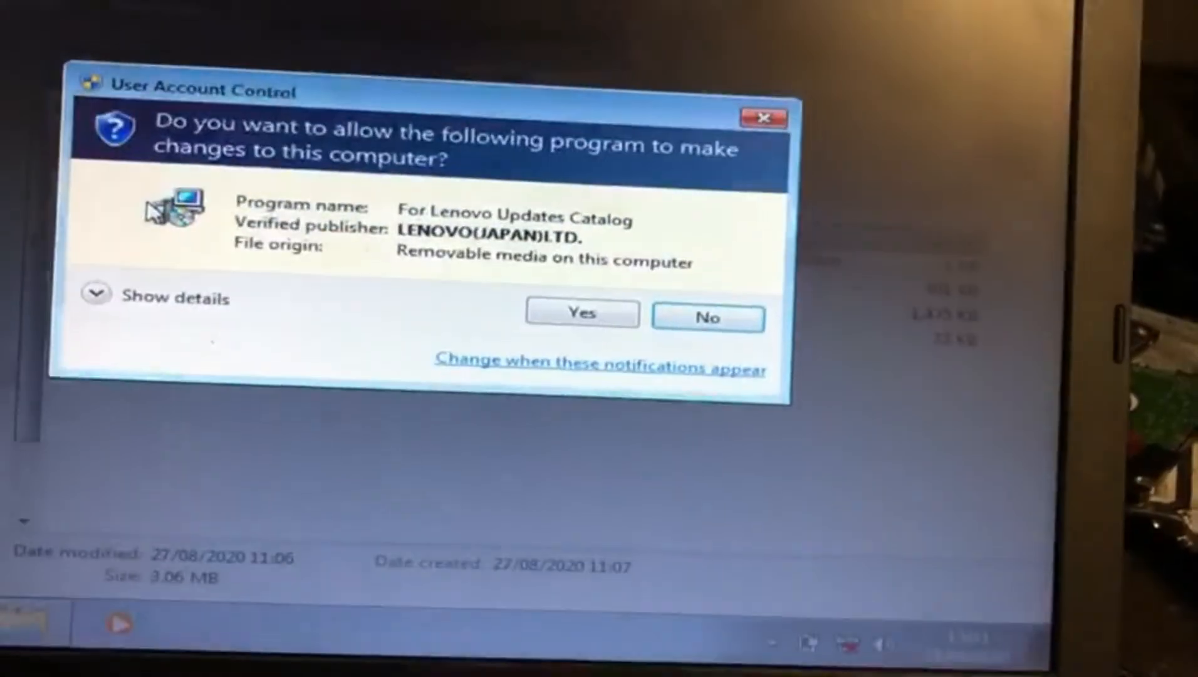
Step: Allow the installer through UAC and accept the Lenovo license agreement
{"action": "left_click", "coordinate": [582, 314]}
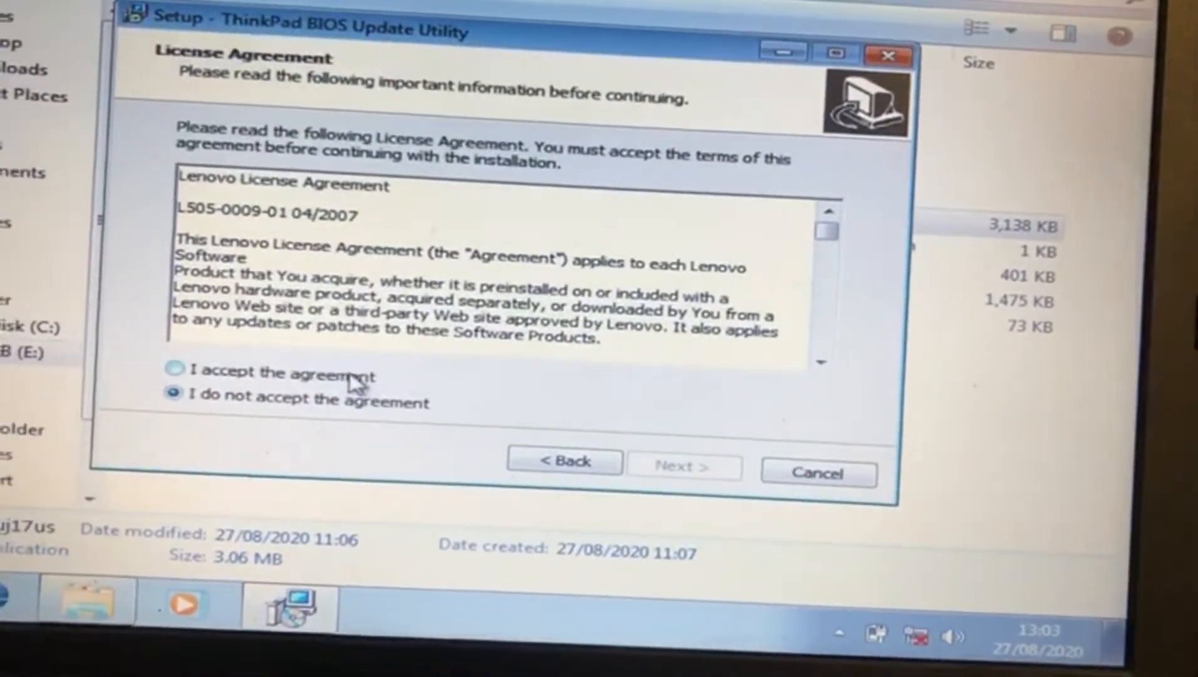
{"action": "left_click", "coordinate": [175, 373]}
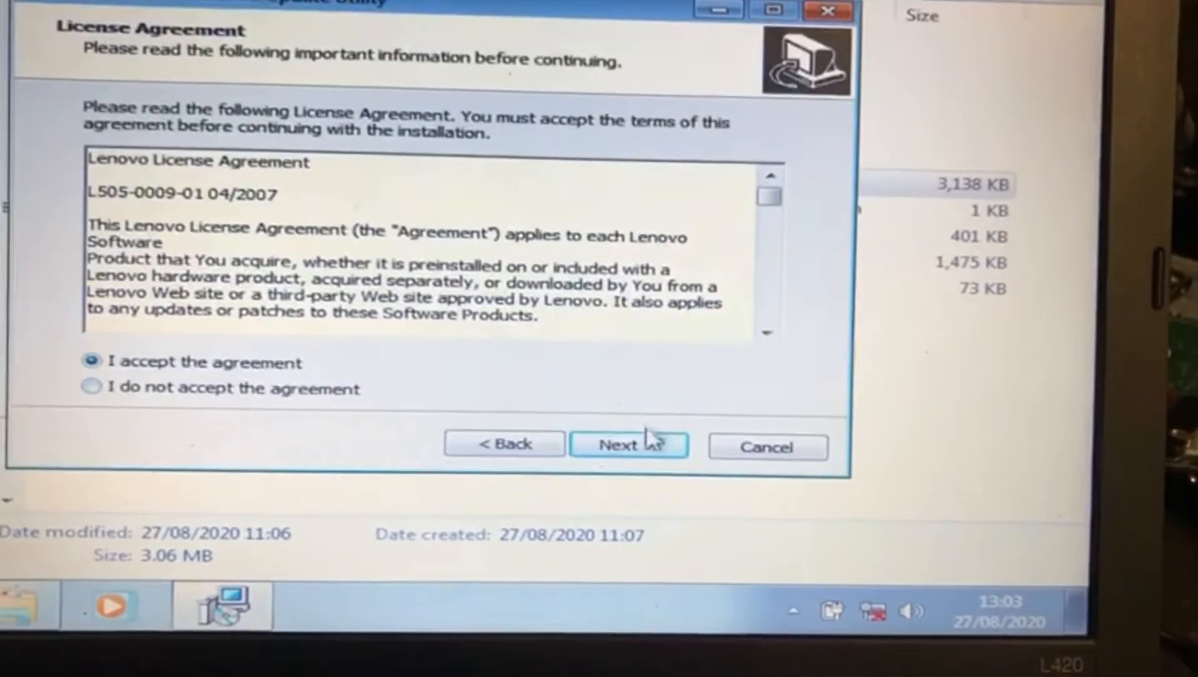
{"action": "left_click", "coordinate": [628, 444]}
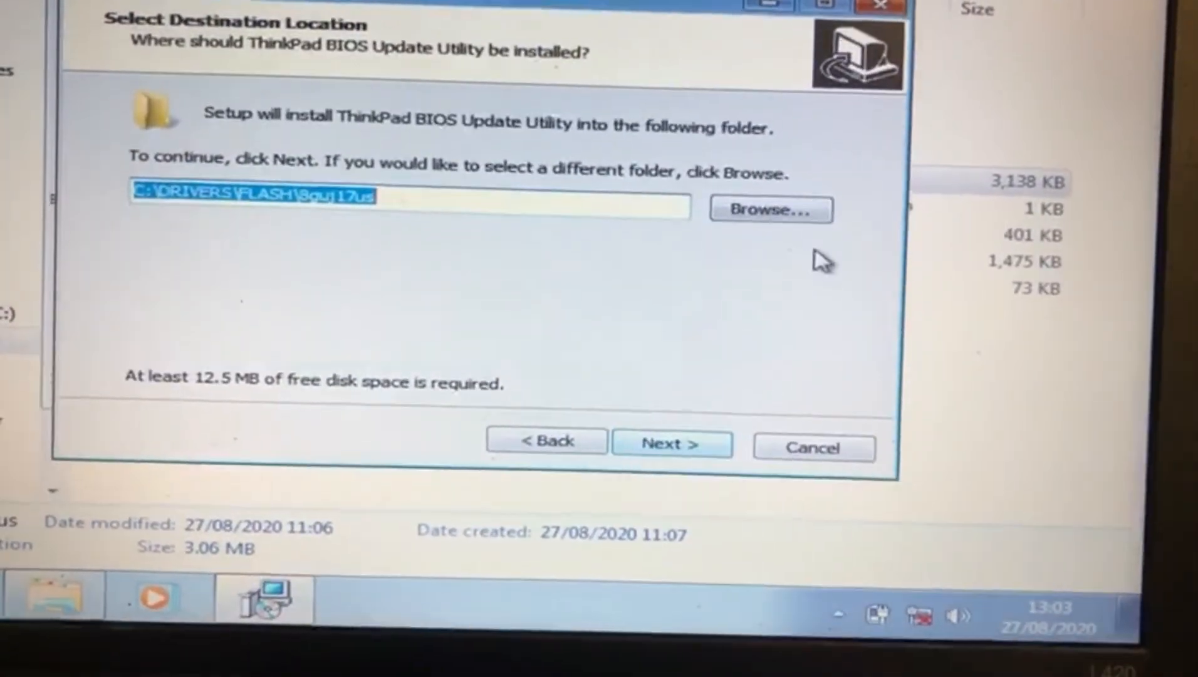
Step: Set the install folder to E:\8guj17us on the ESD-USB drive and install
{"action": "left_click", "coordinate": [771, 209]}
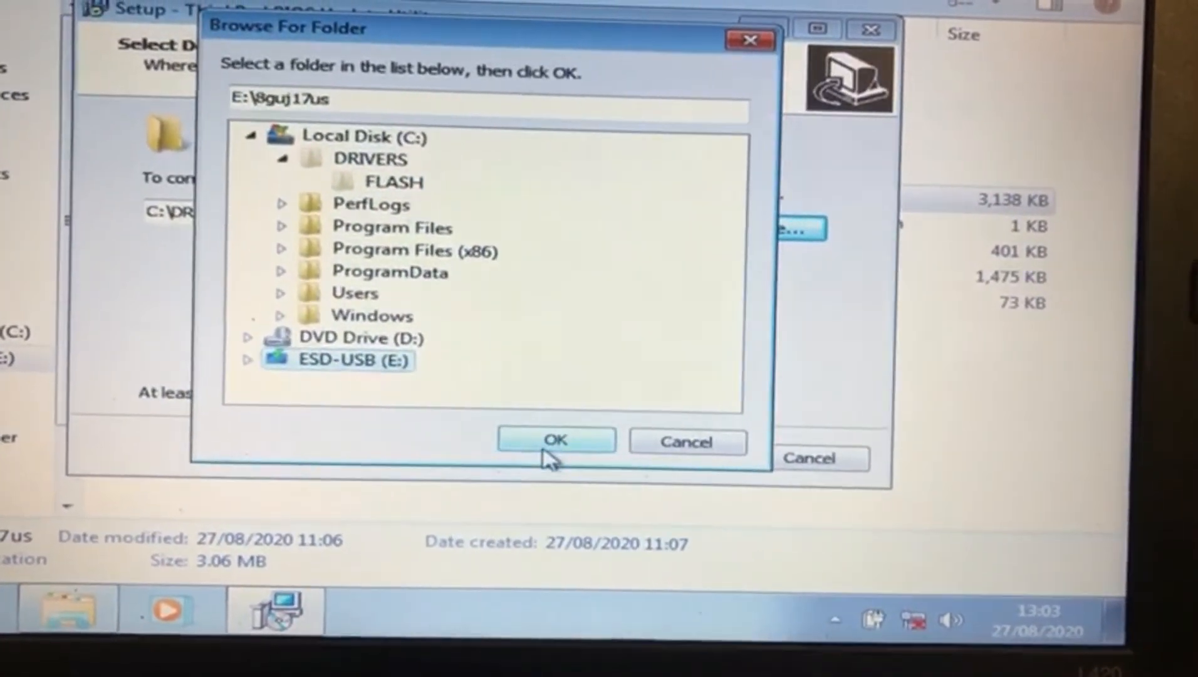
{"action": "left_click", "coordinate": [557, 440]}
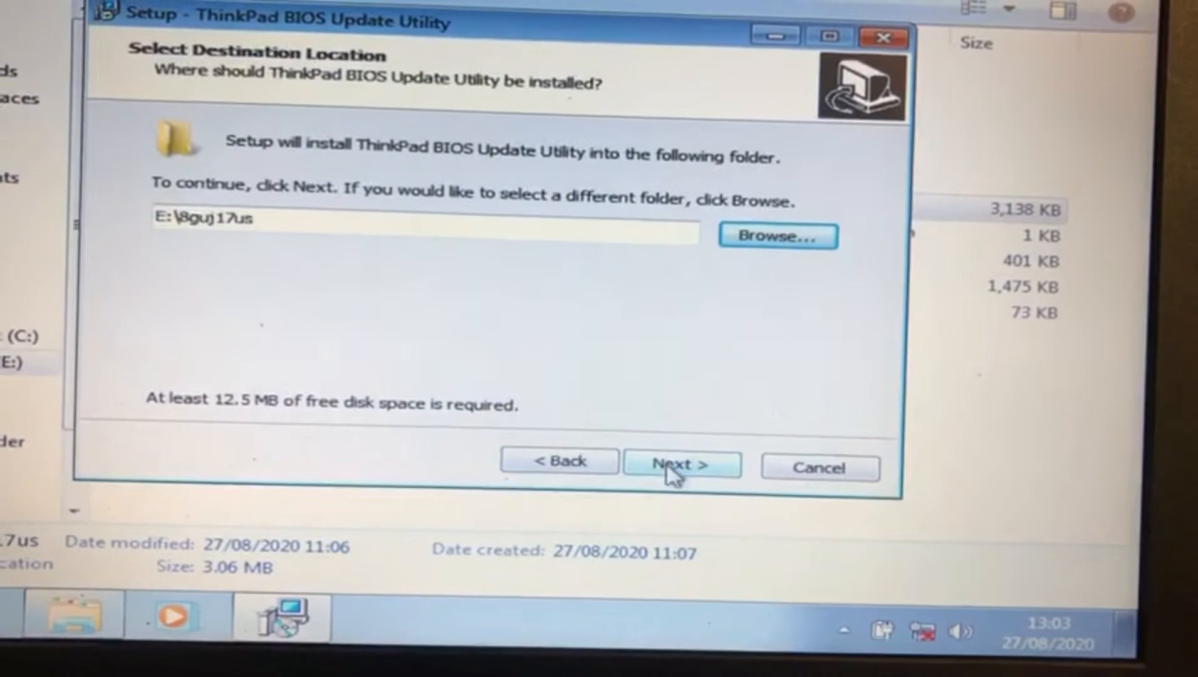
{"action": "left_click", "coordinate": [680, 464]}
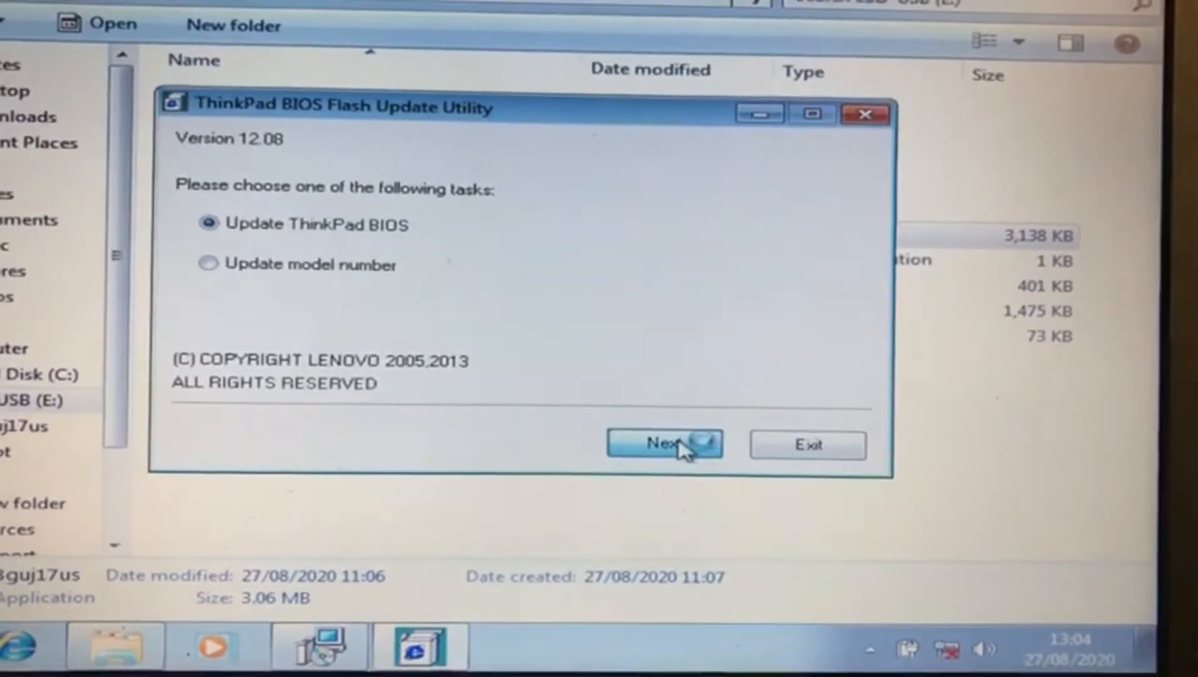
Step: Proceed with 'Update ThinkPad BIOS' and acknowledge the pre-update precautions
{"action": "left_click", "coordinate": [665, 443]}
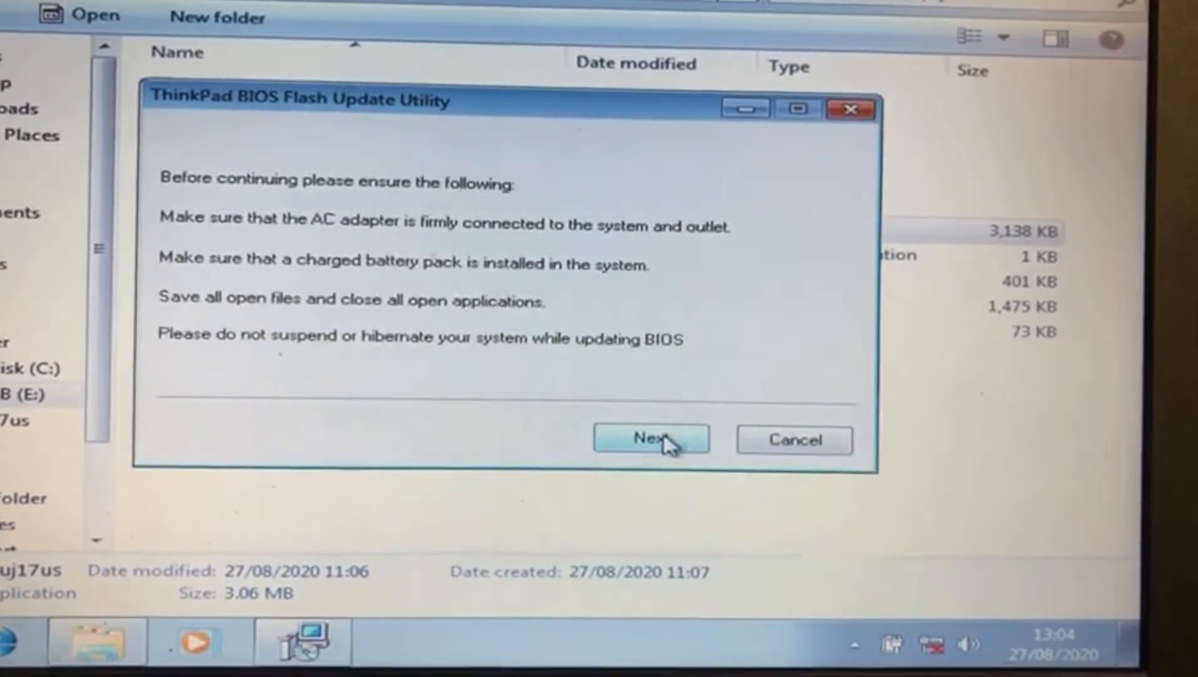
{"action": "left_click", "coordinate": [651, 438]}
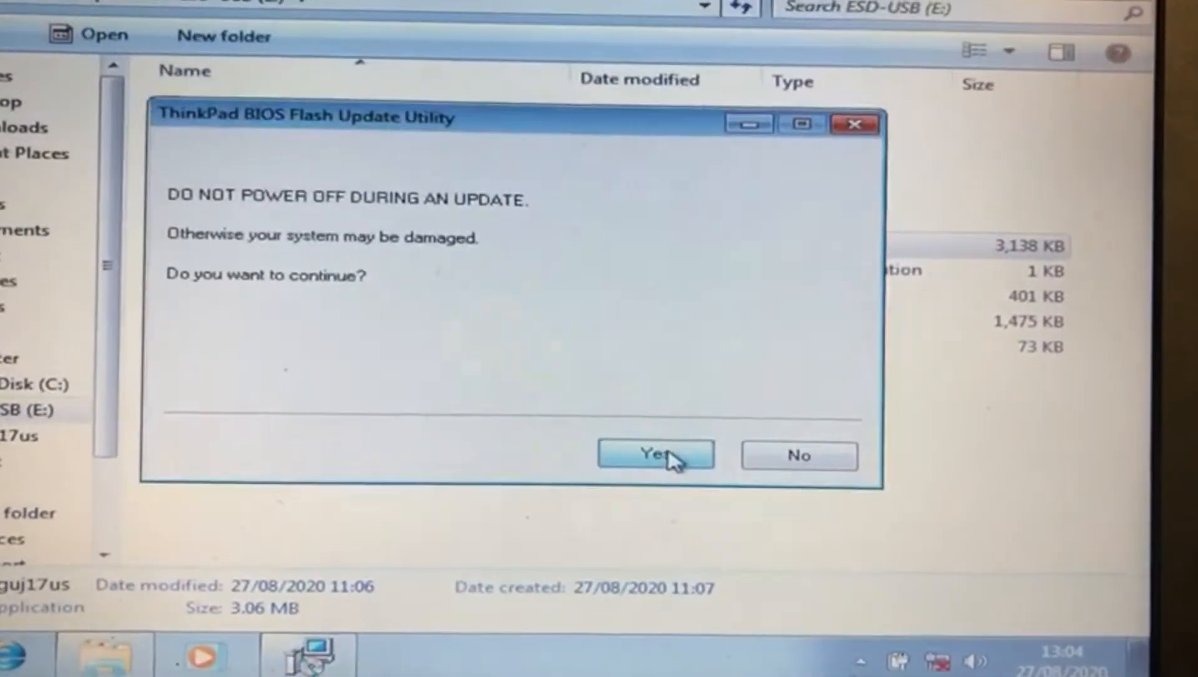
Step: Confirm the do-not-power-off warning, let the flash finish, and restart
{"action": "left_click", "coordinate": [655, 456]}
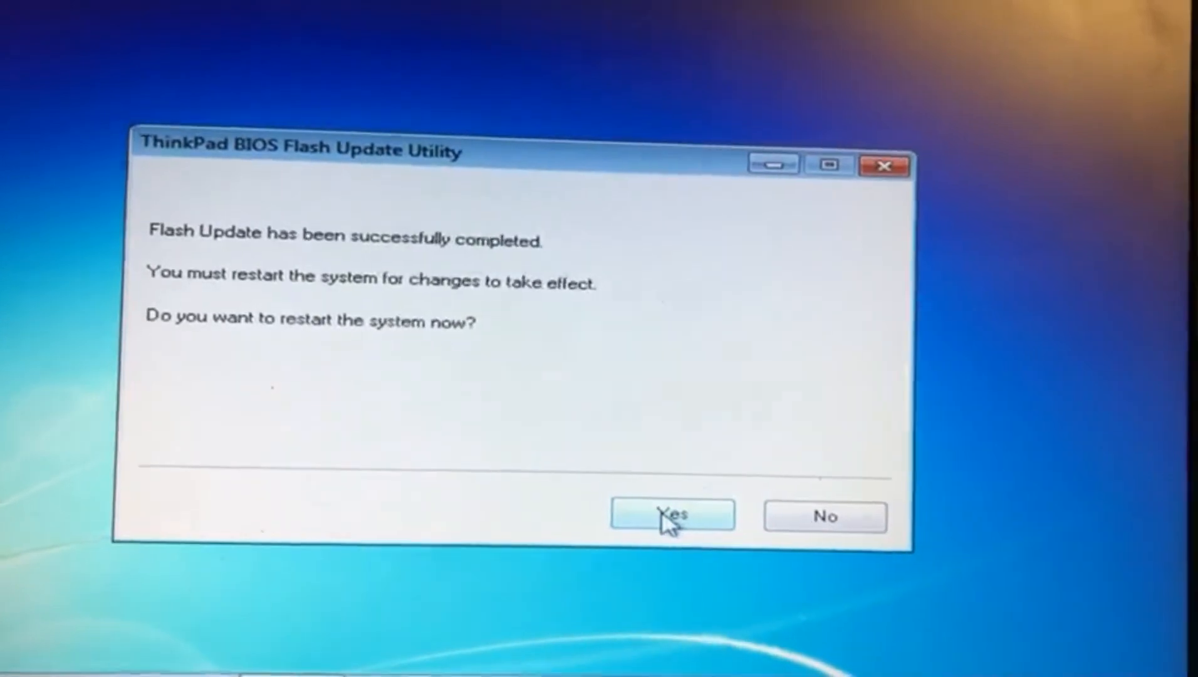
{"action": "left_click", "coordinate": [672, 513]}
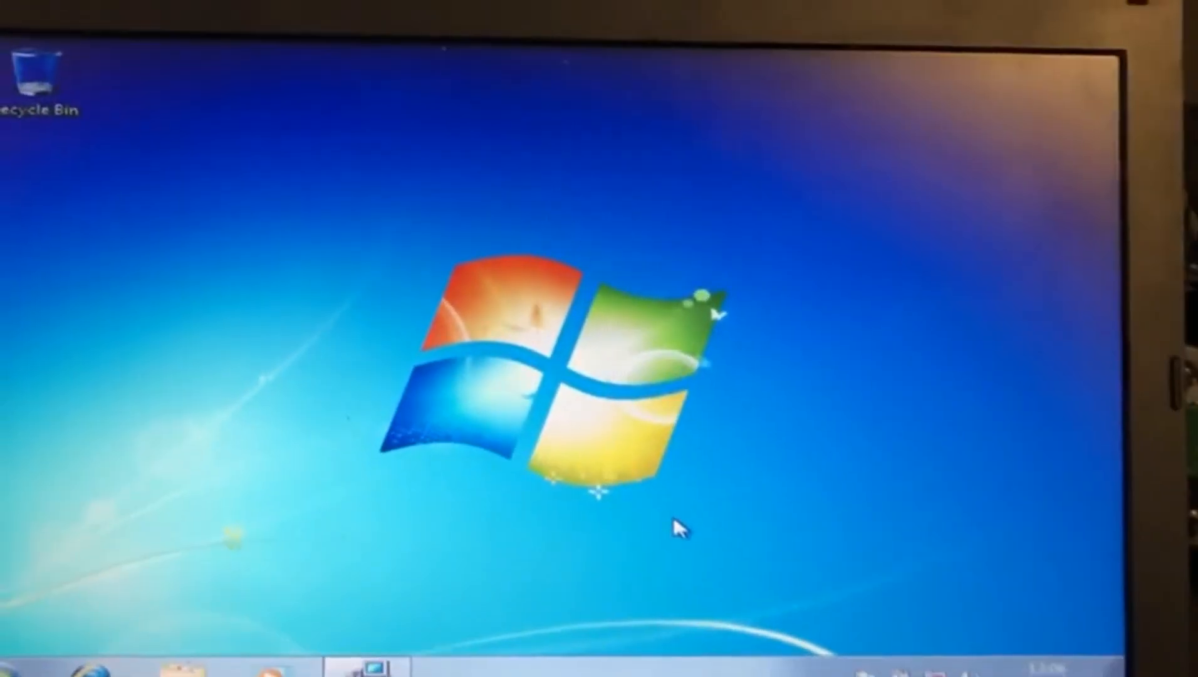